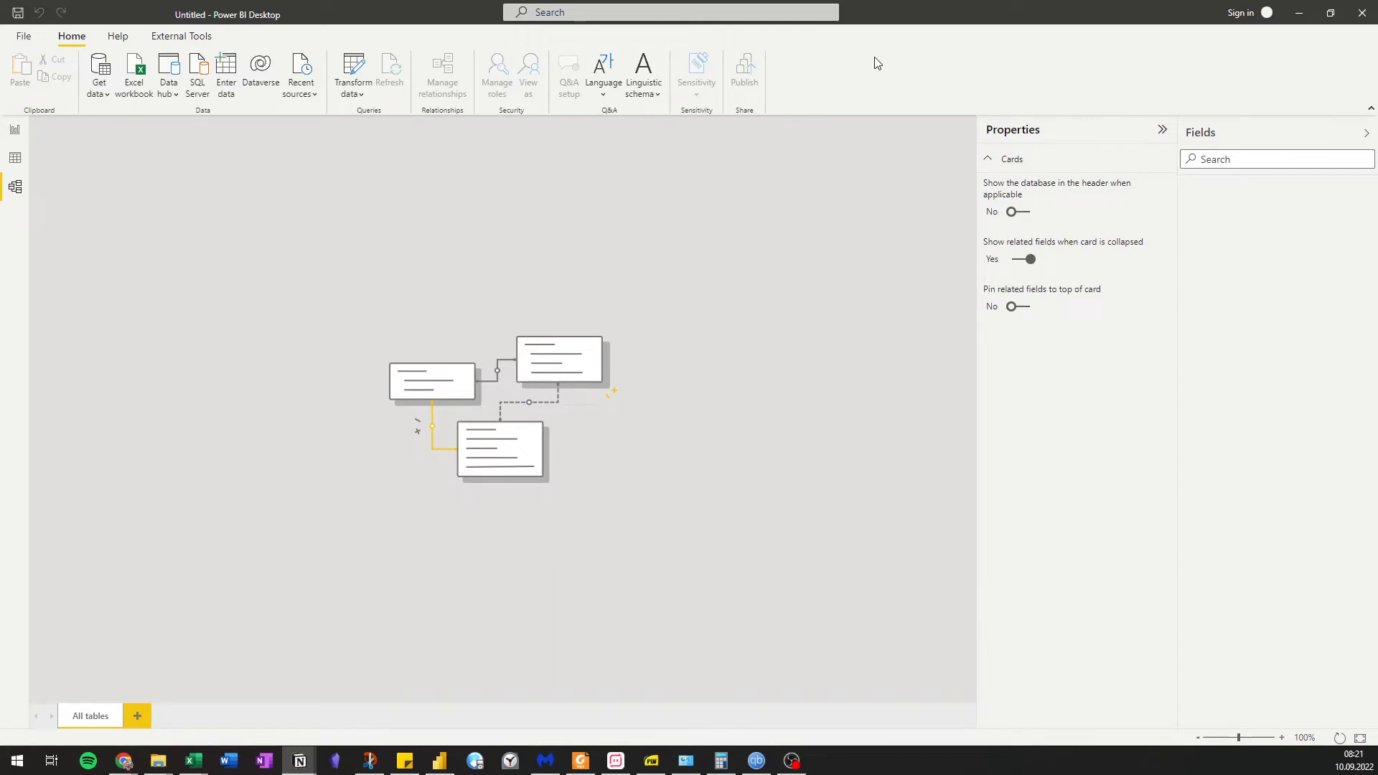
mouse_move(124, 760)
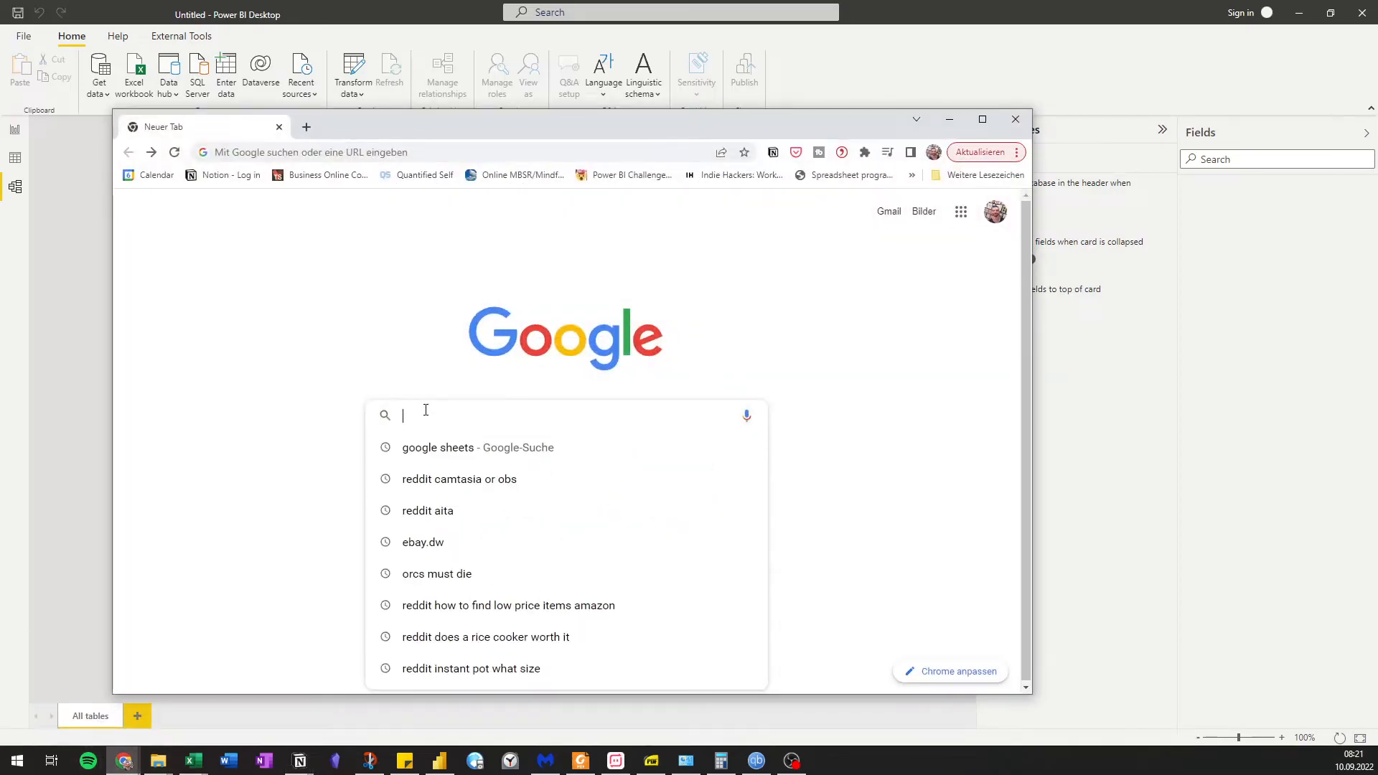
Search for Google Sheets in Chrome and open the PerFin Input spreadsheet
click(437, 448)
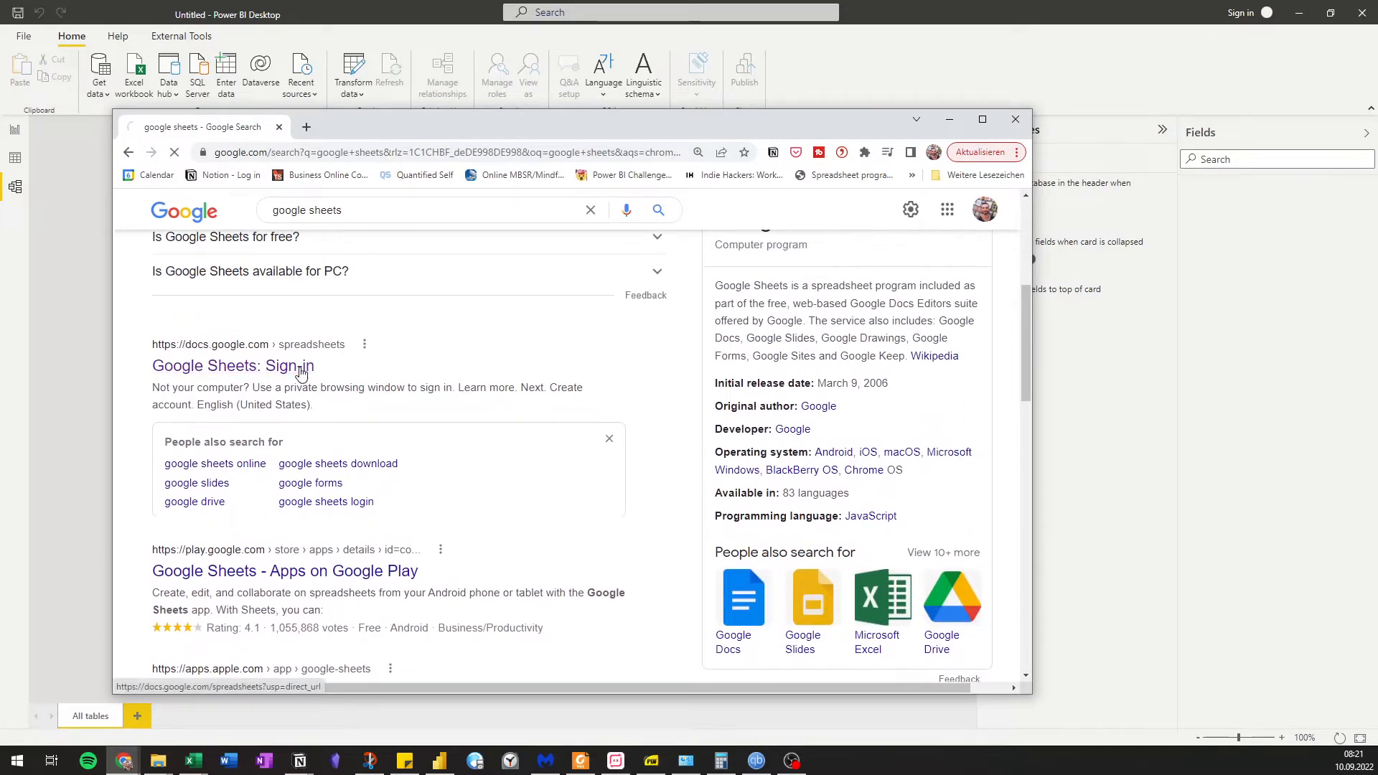
click(223, 365)
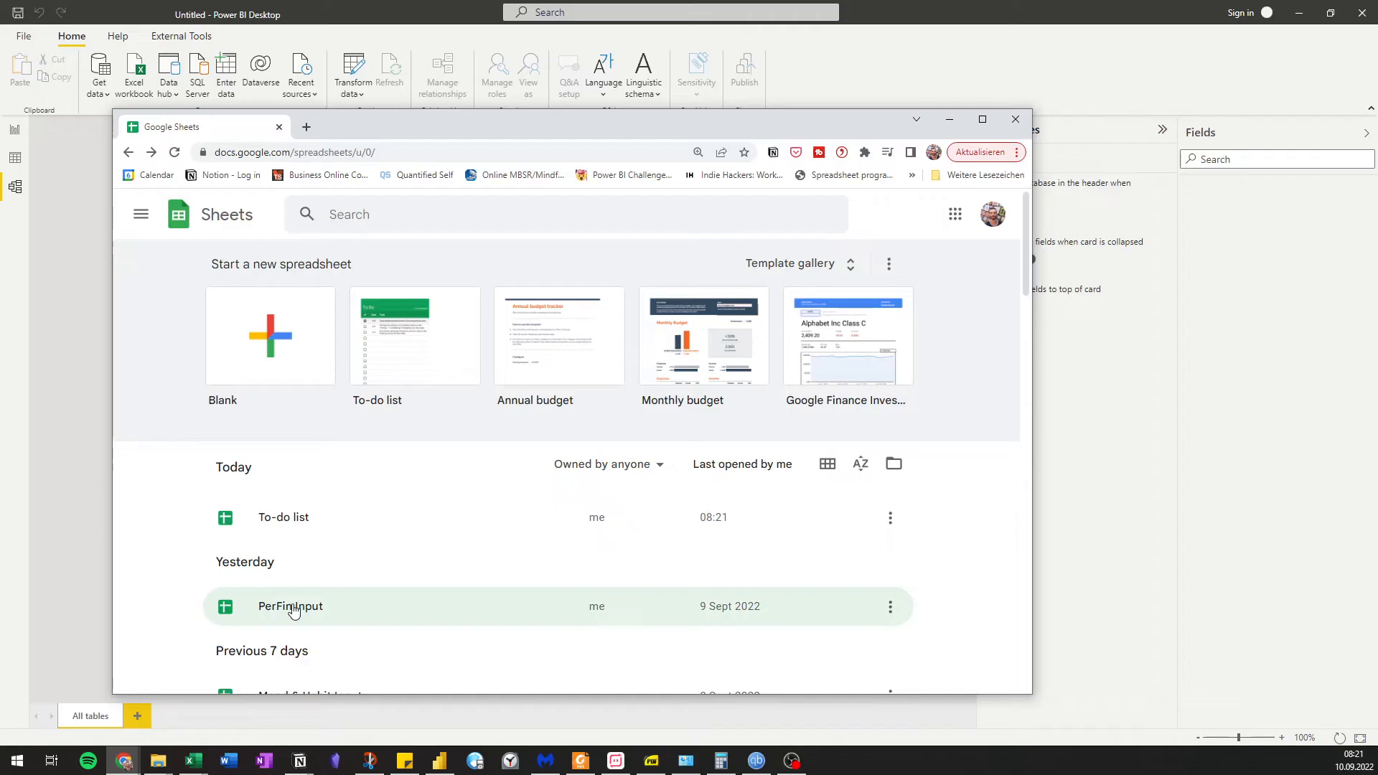
mouse_move(318, 587)
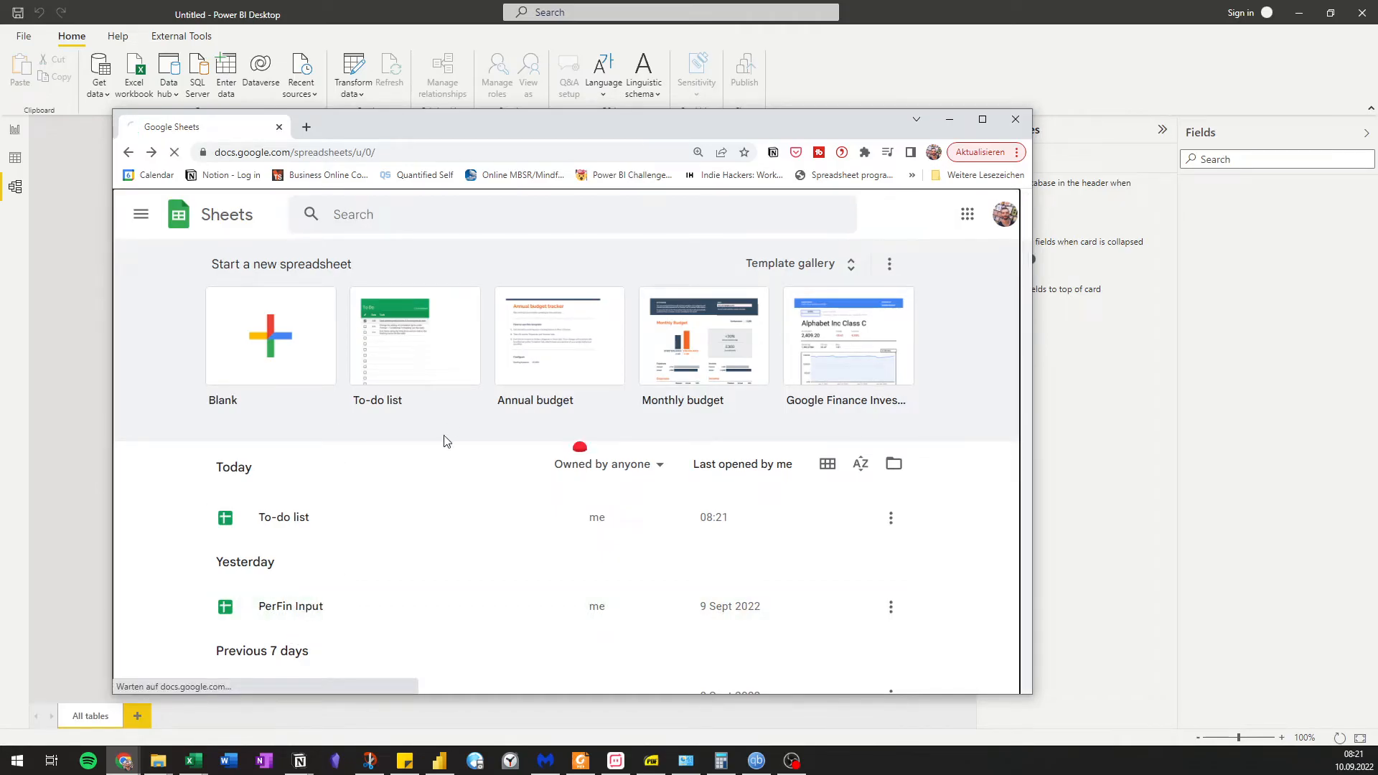
click(290, 606)
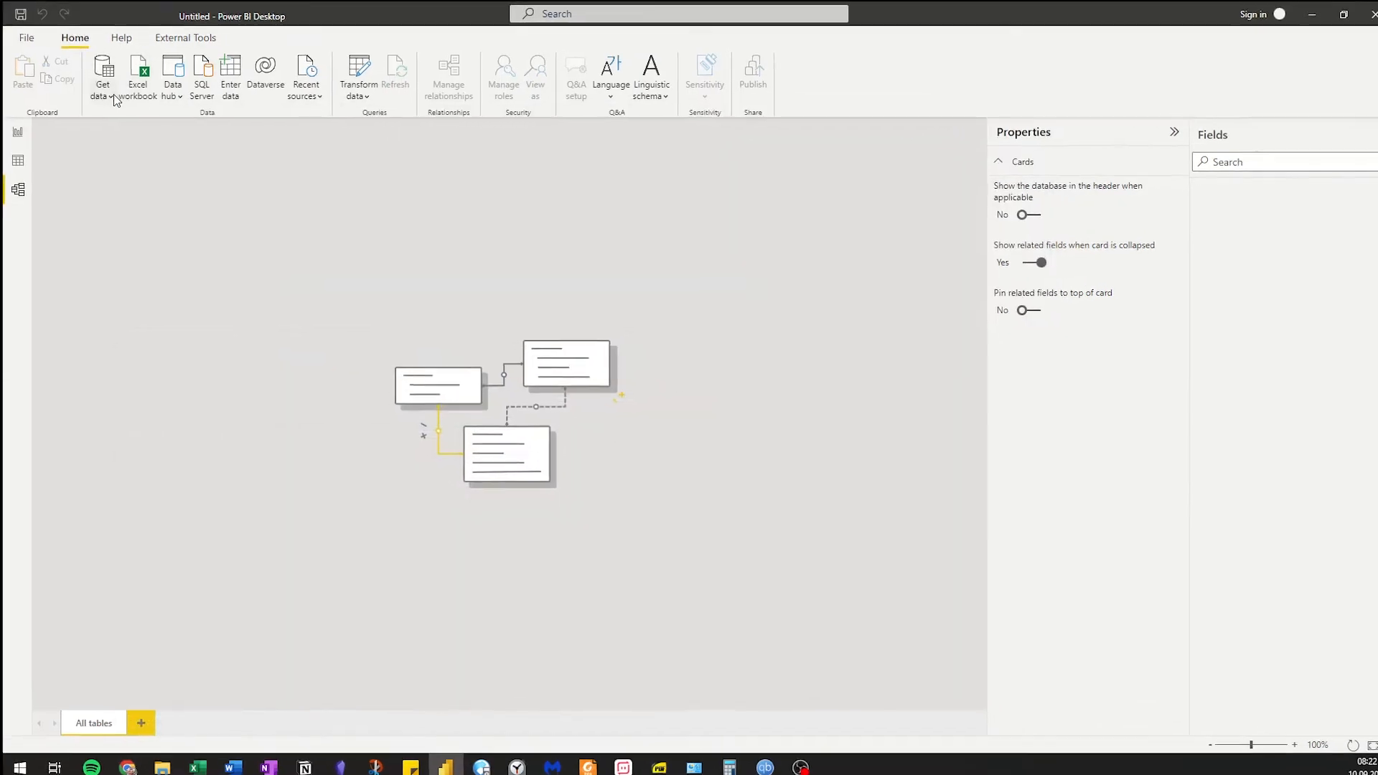
Filter the Get Data source list to the Google Sheets connector via More... and search
click(102, 72)
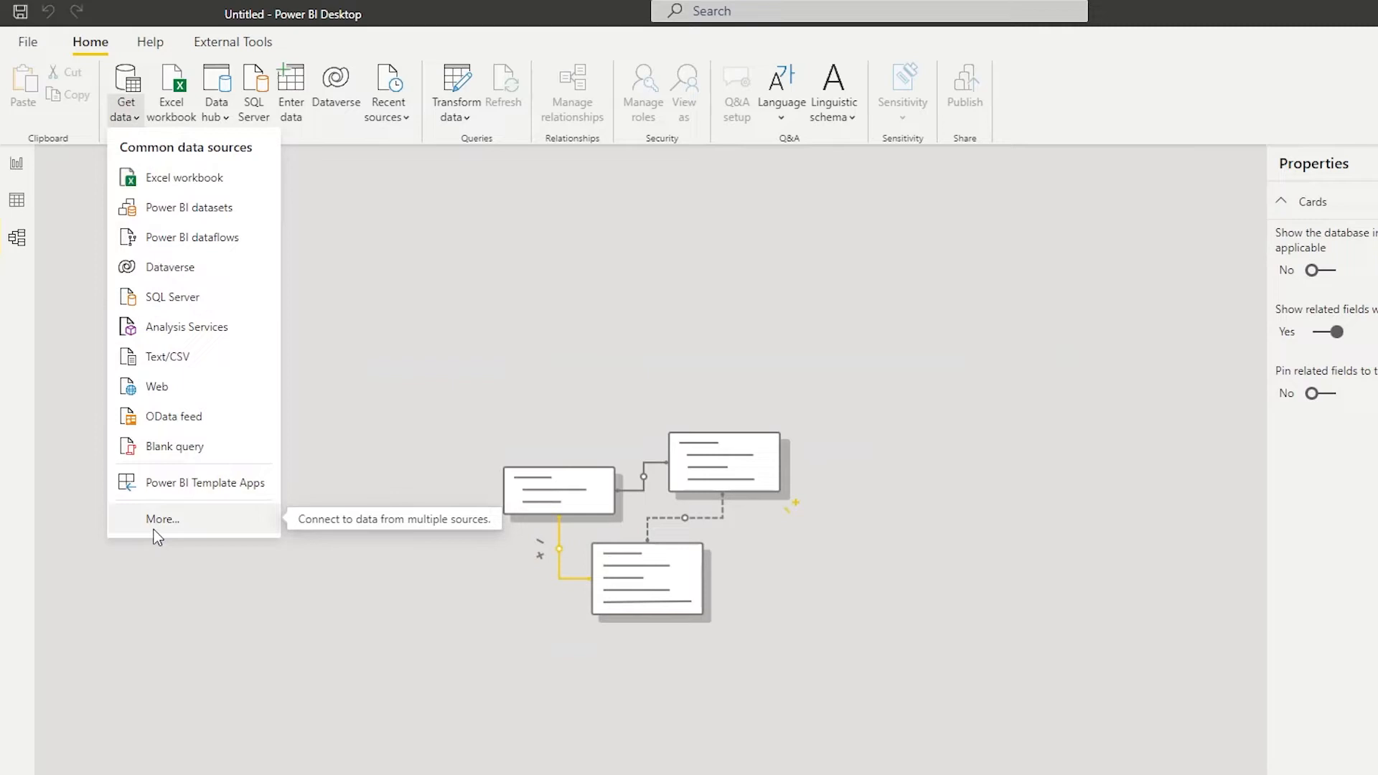
click(162, 519)
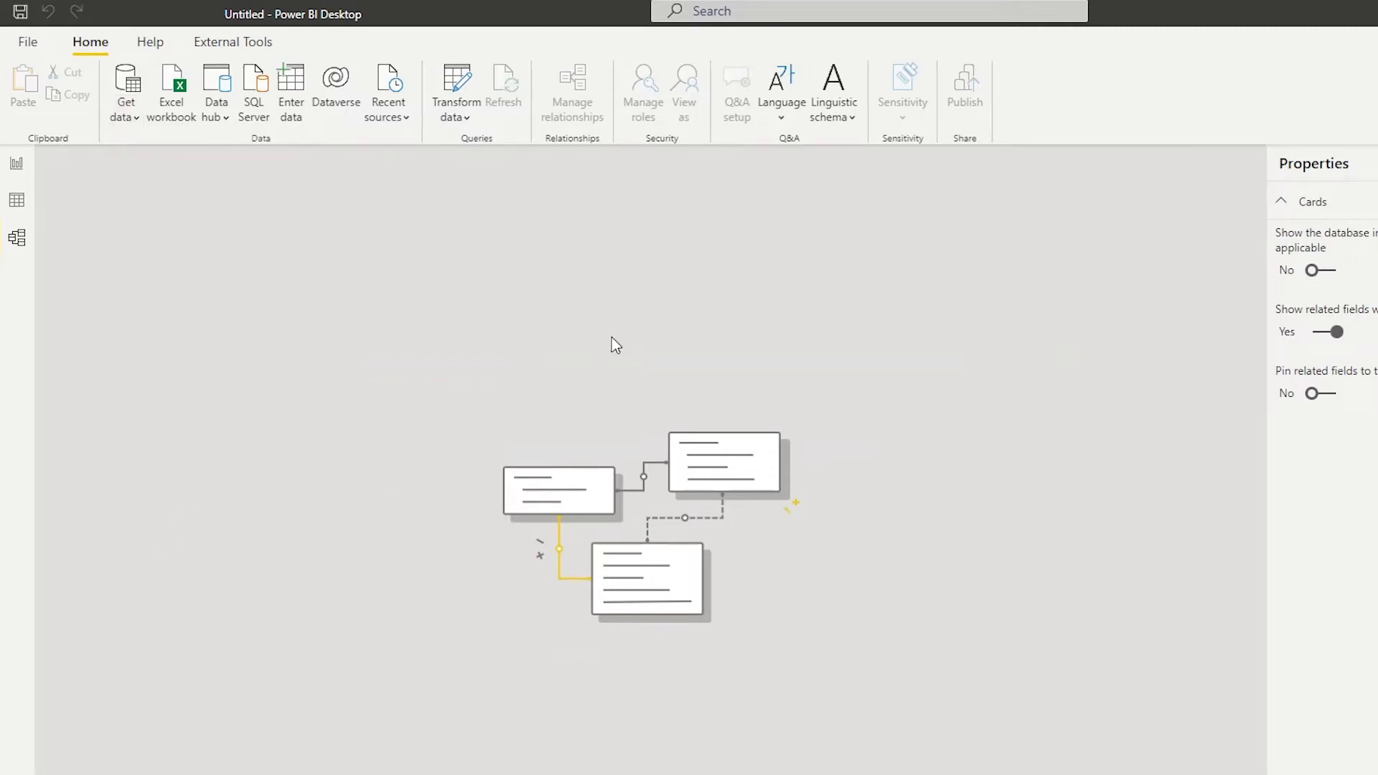
click(126, 86)
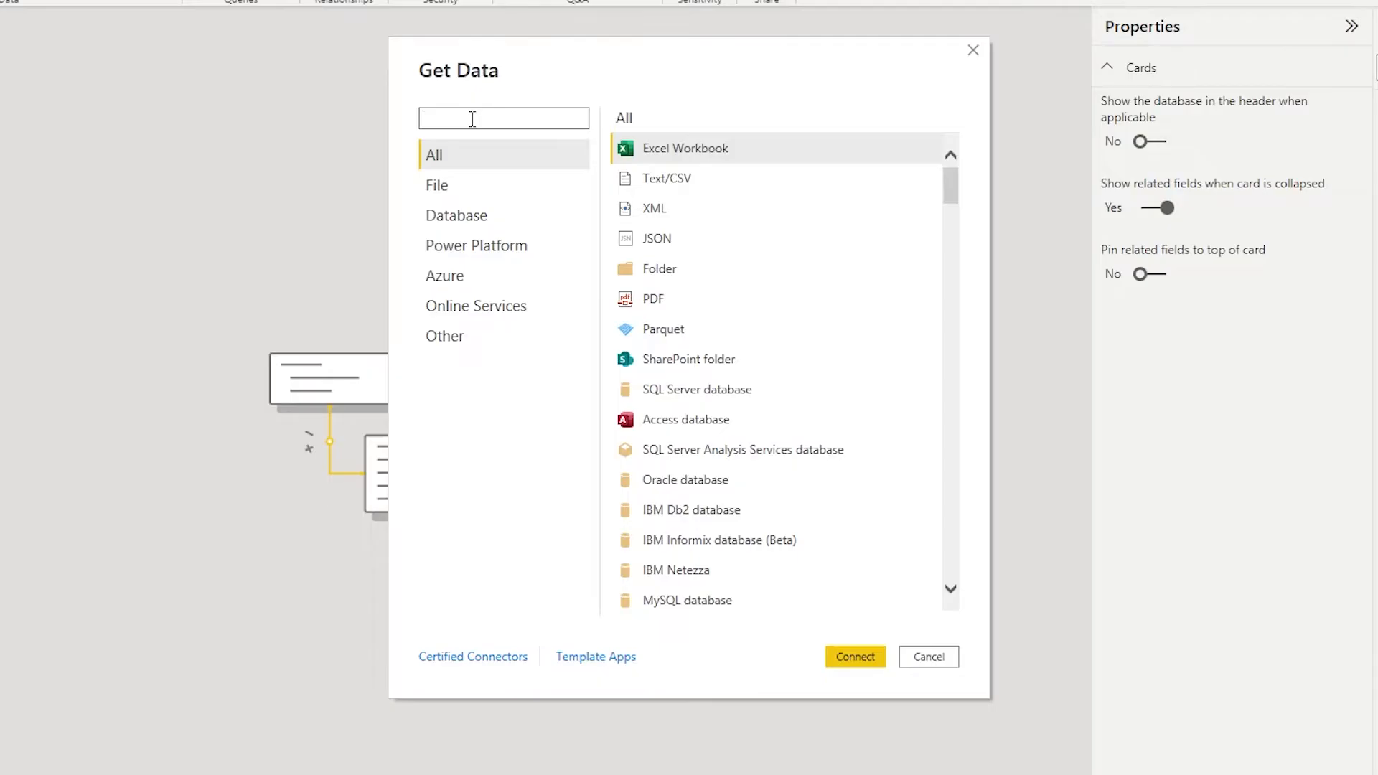
text(google sheet)
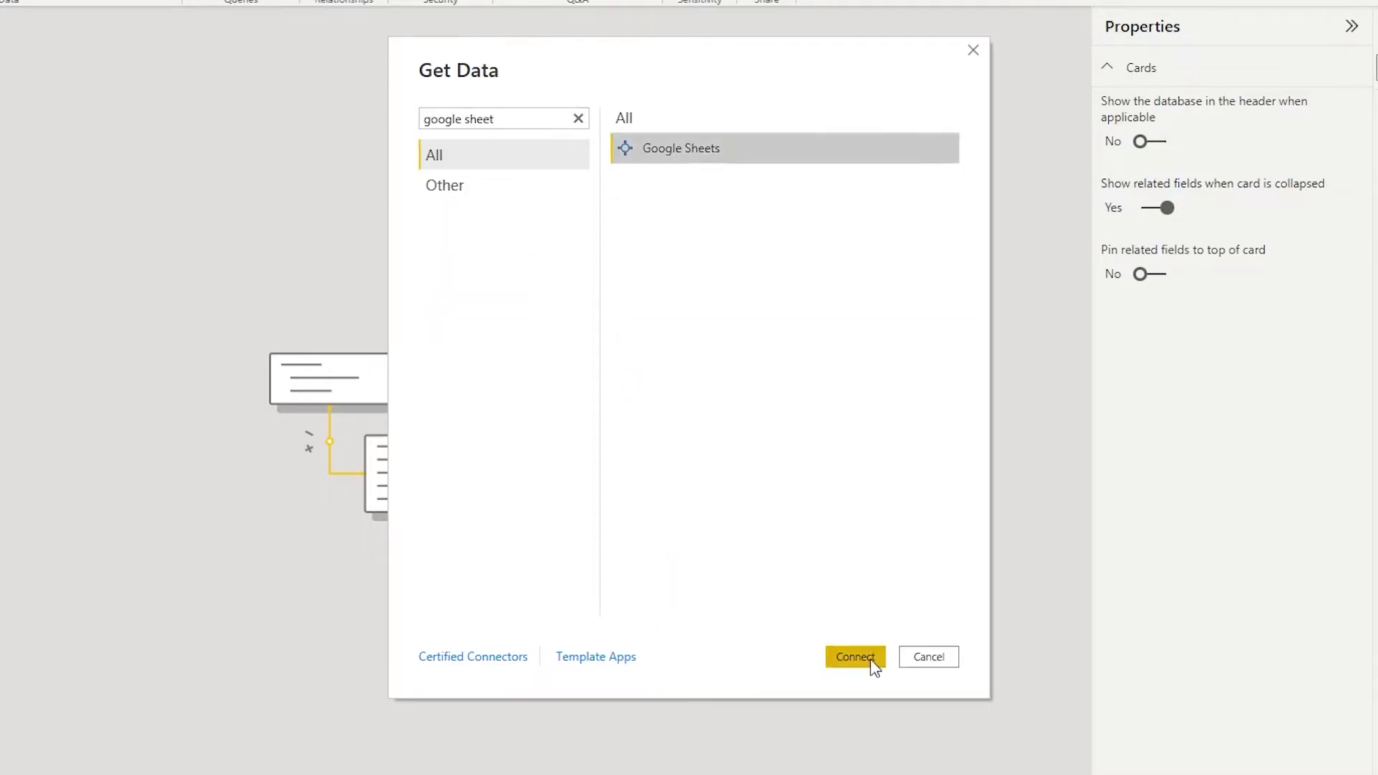
Connect with Google Sheets, accept the third-party warning, supply the sheet URL and start Google sign-in
click(855, 657)
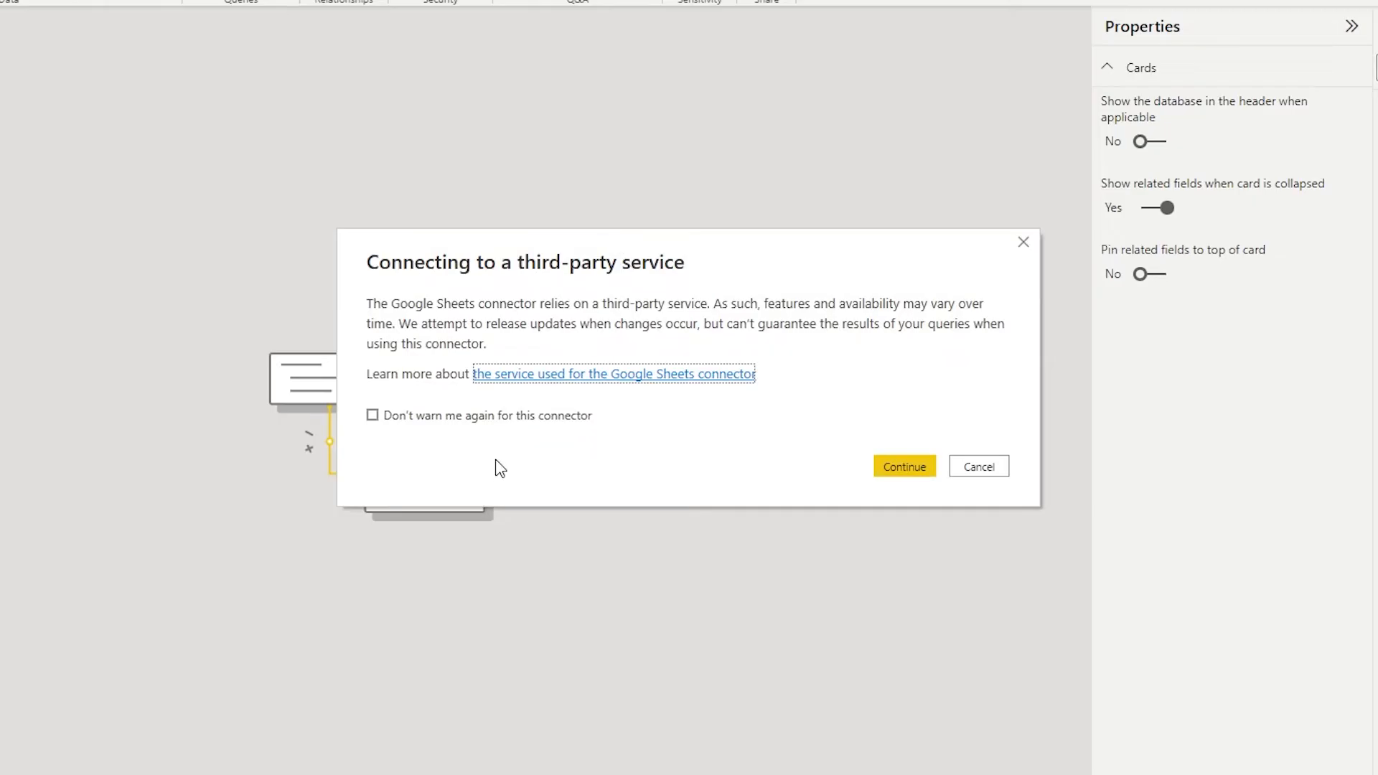
mouse_move(500, 431)
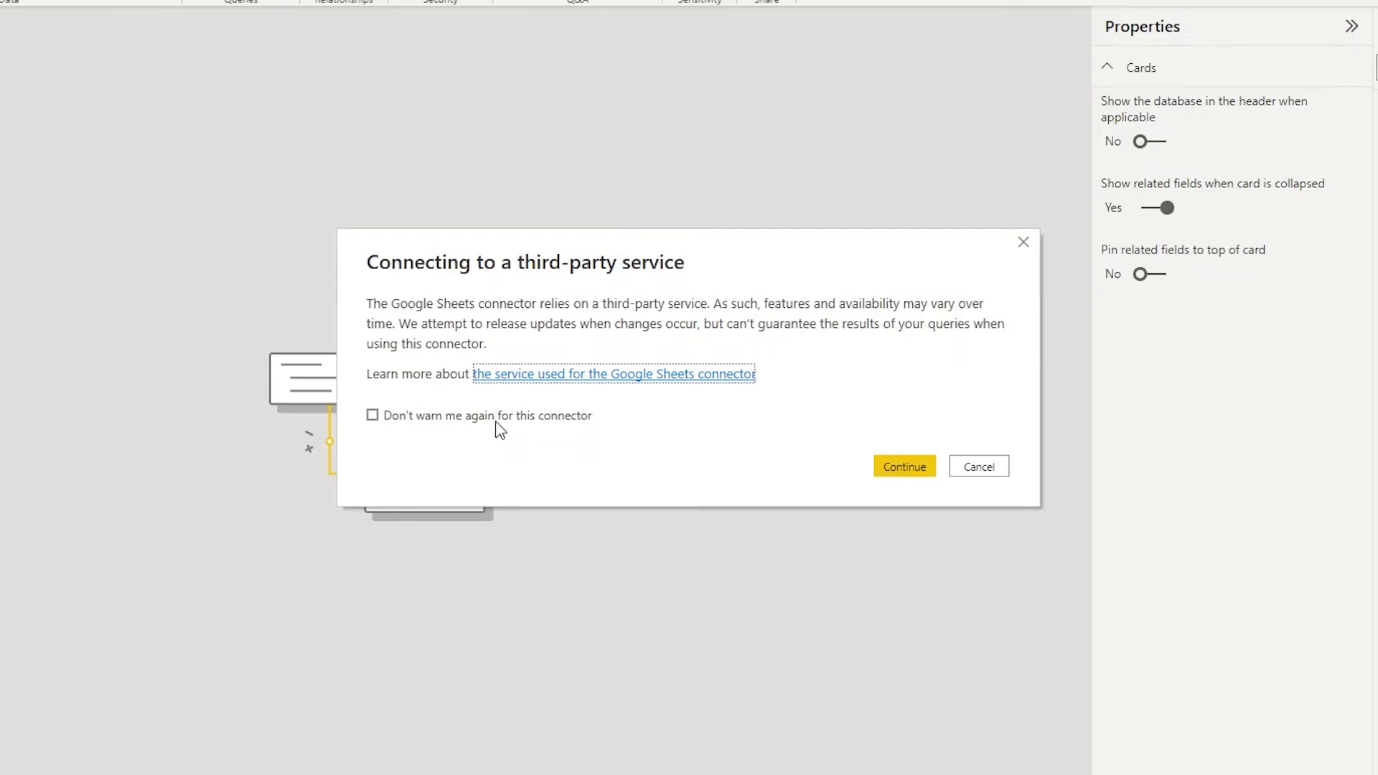
click(905, 466)
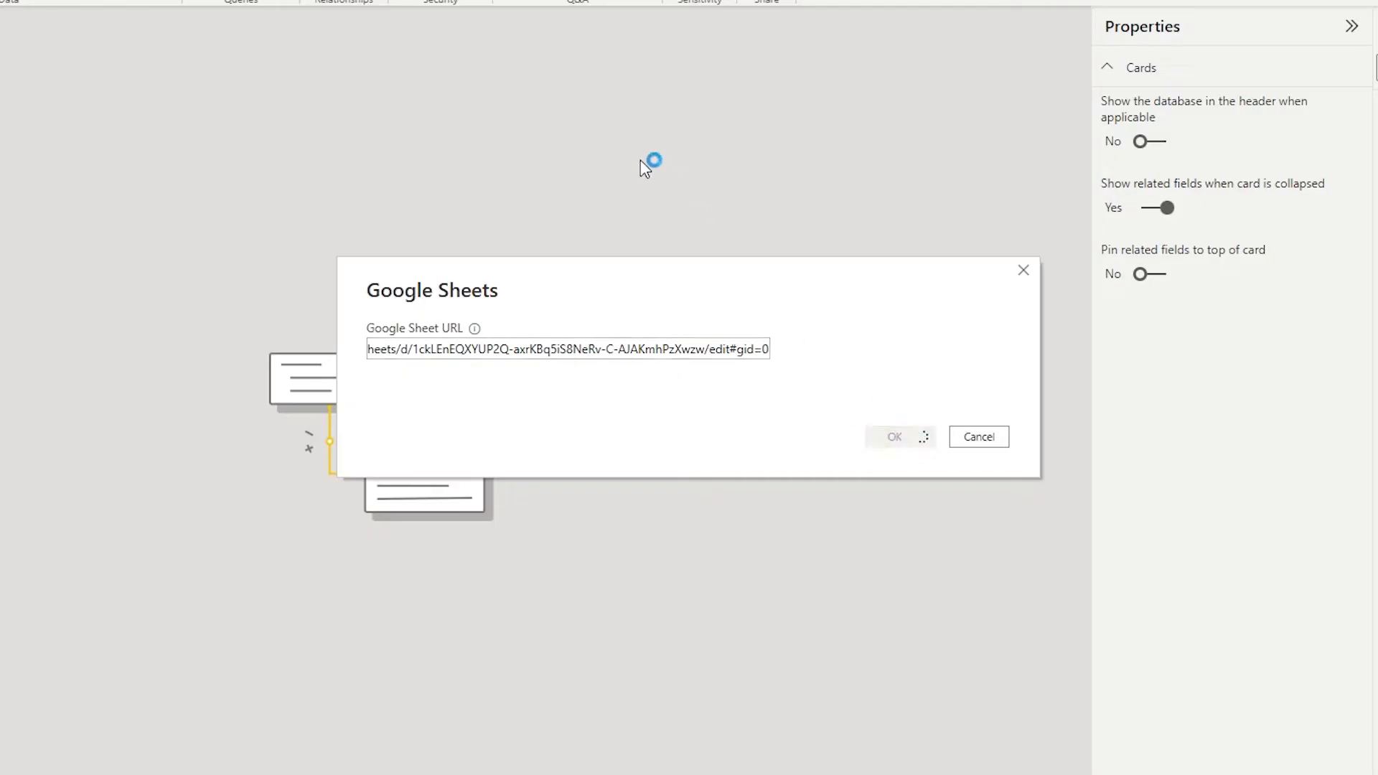
click(894, 436)
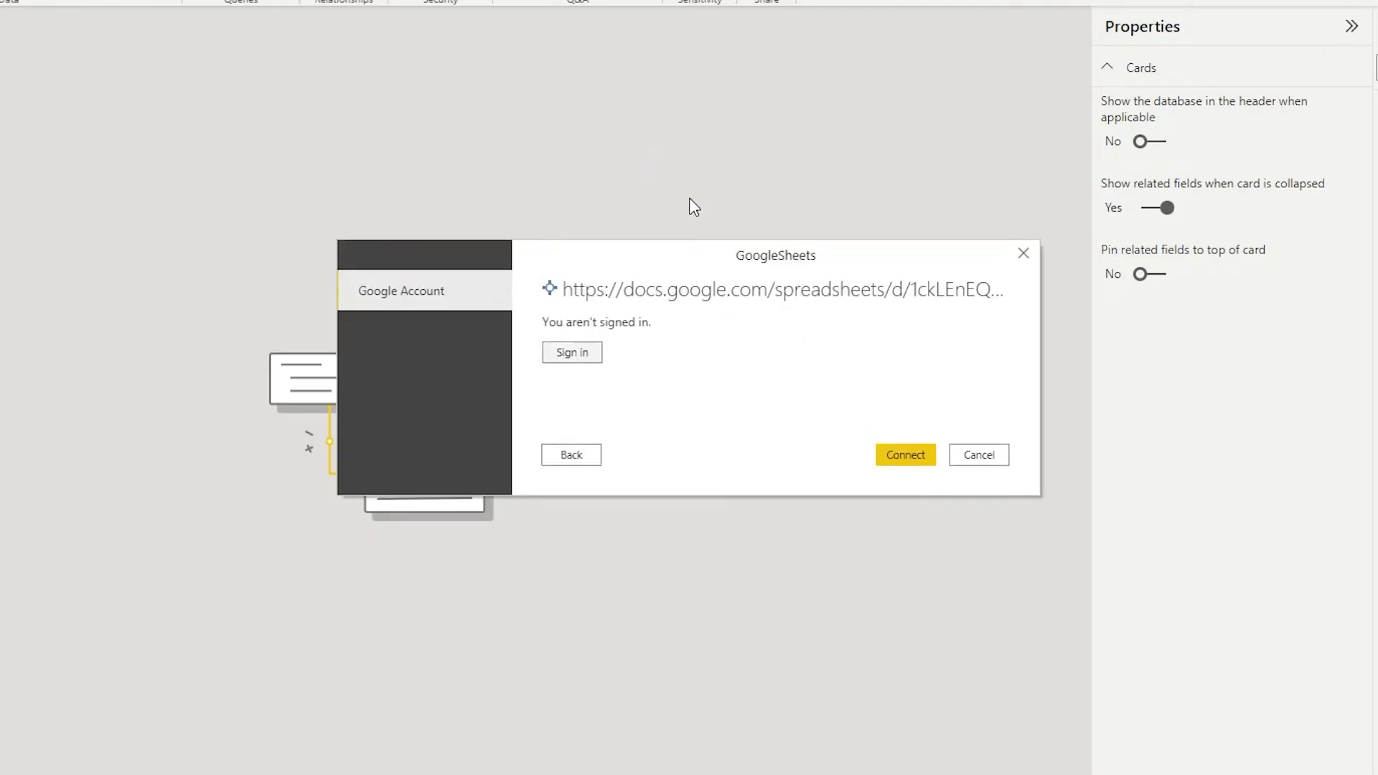
click(572, 352)
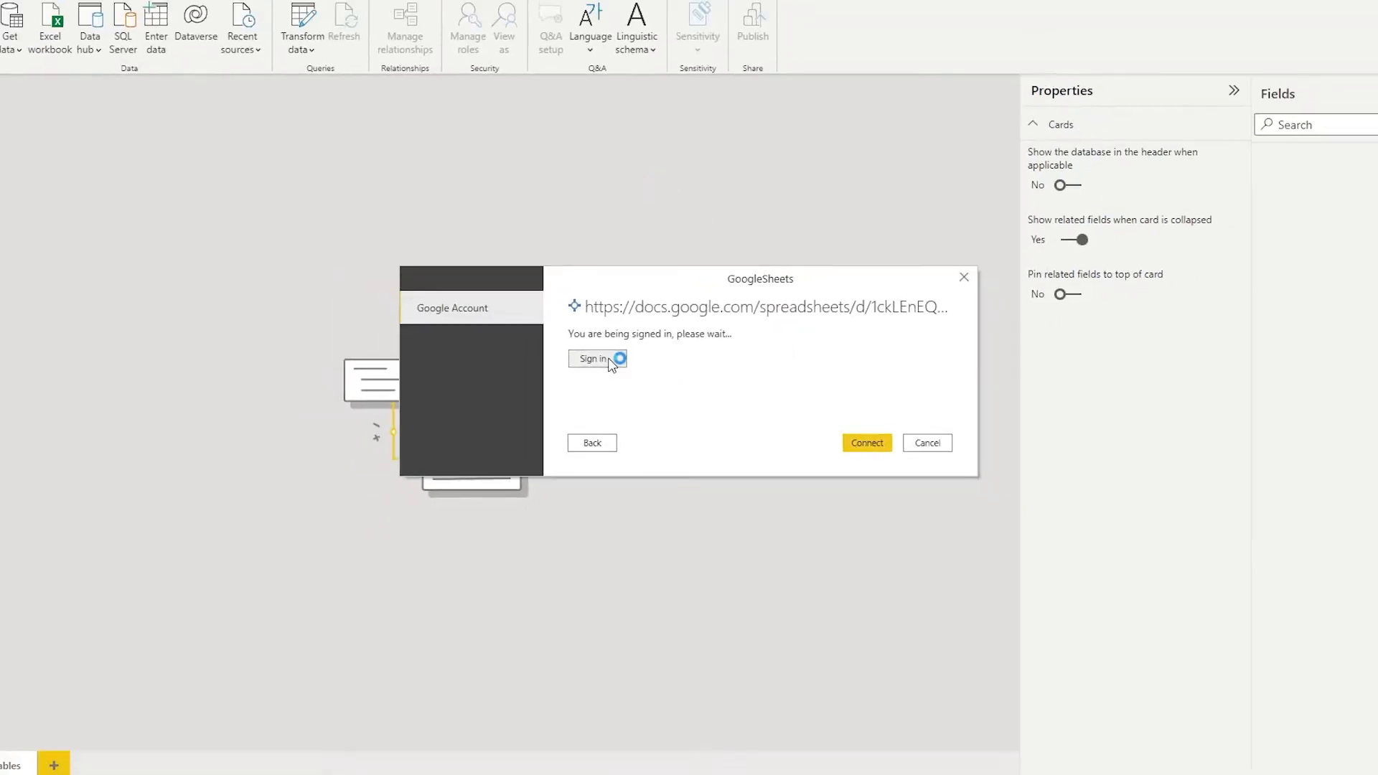
click(592, 359)
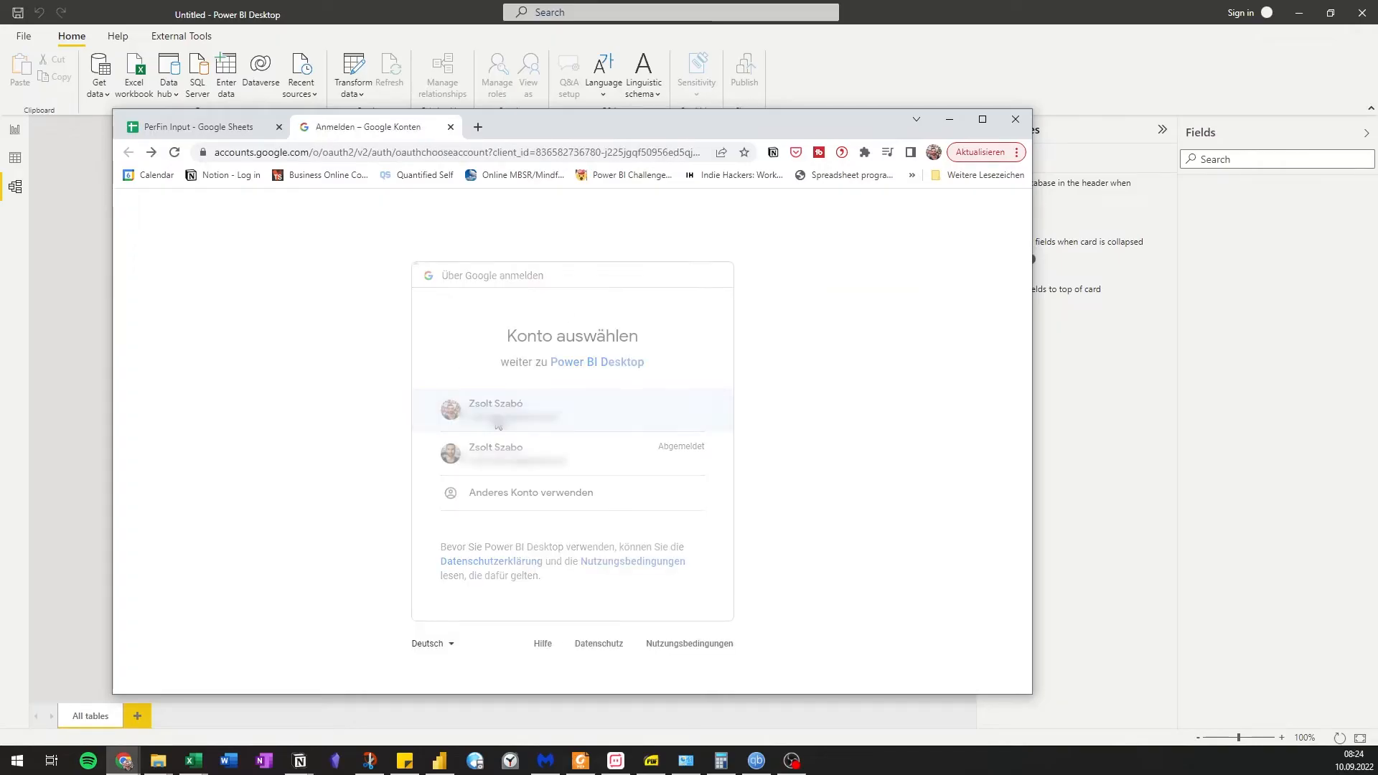
Choose the Google account and grant Power BI Desktop access to it
click(523, 410)
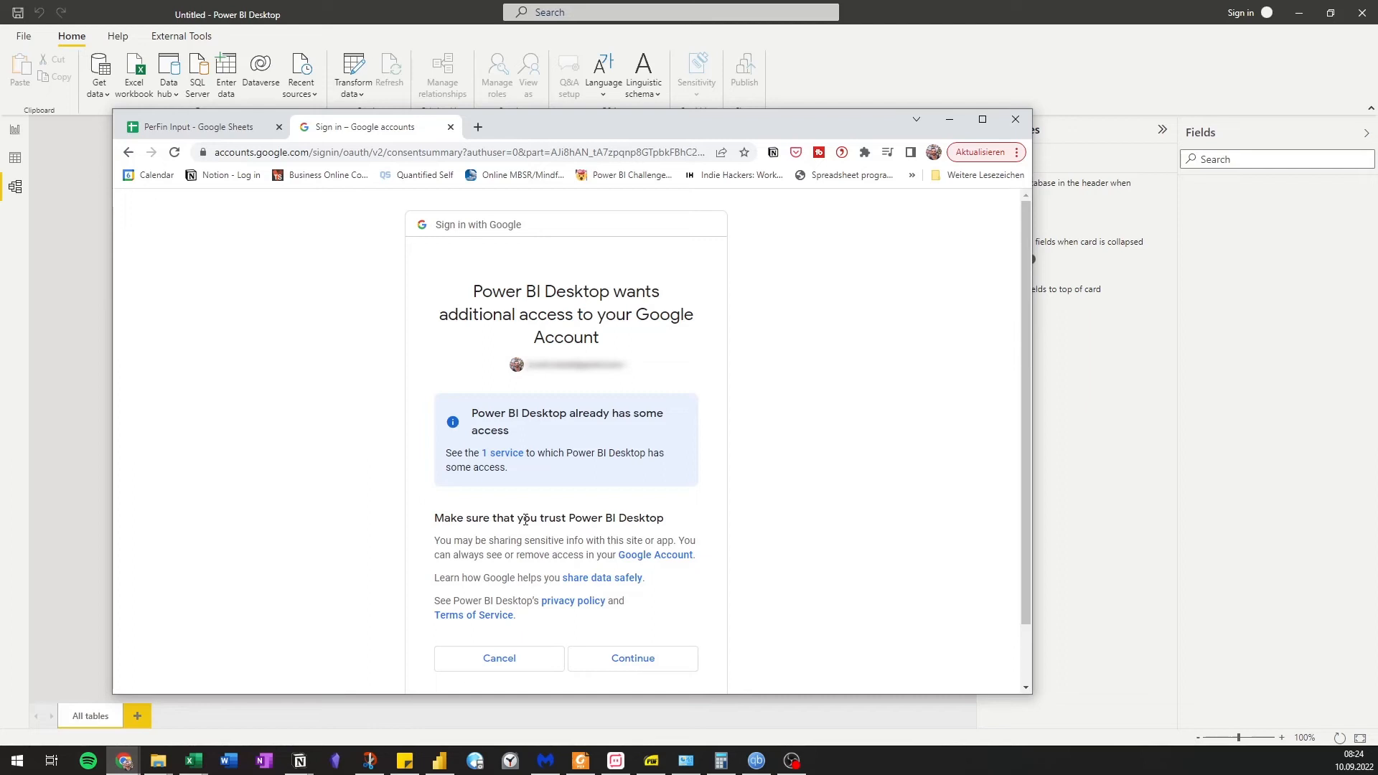
mouse_move(646, 616)
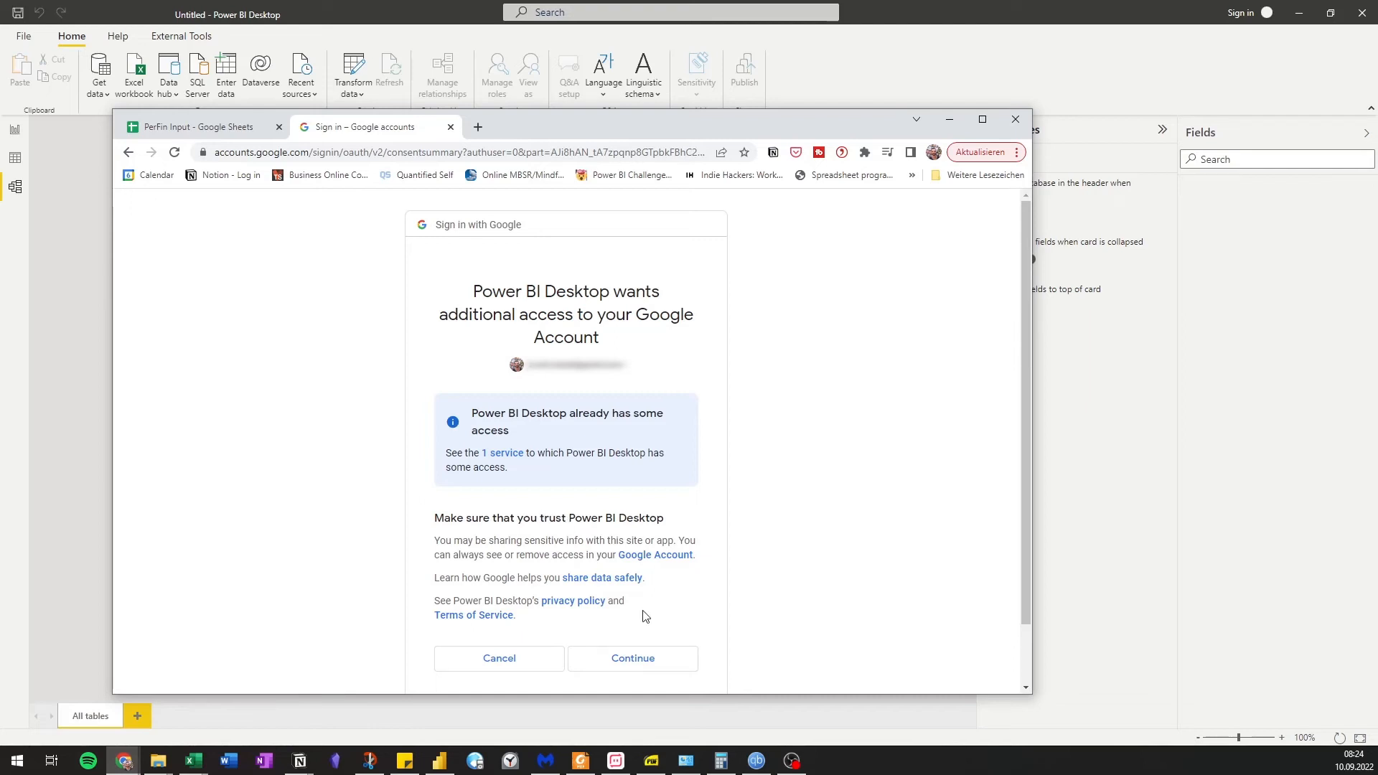
click(632, 658)
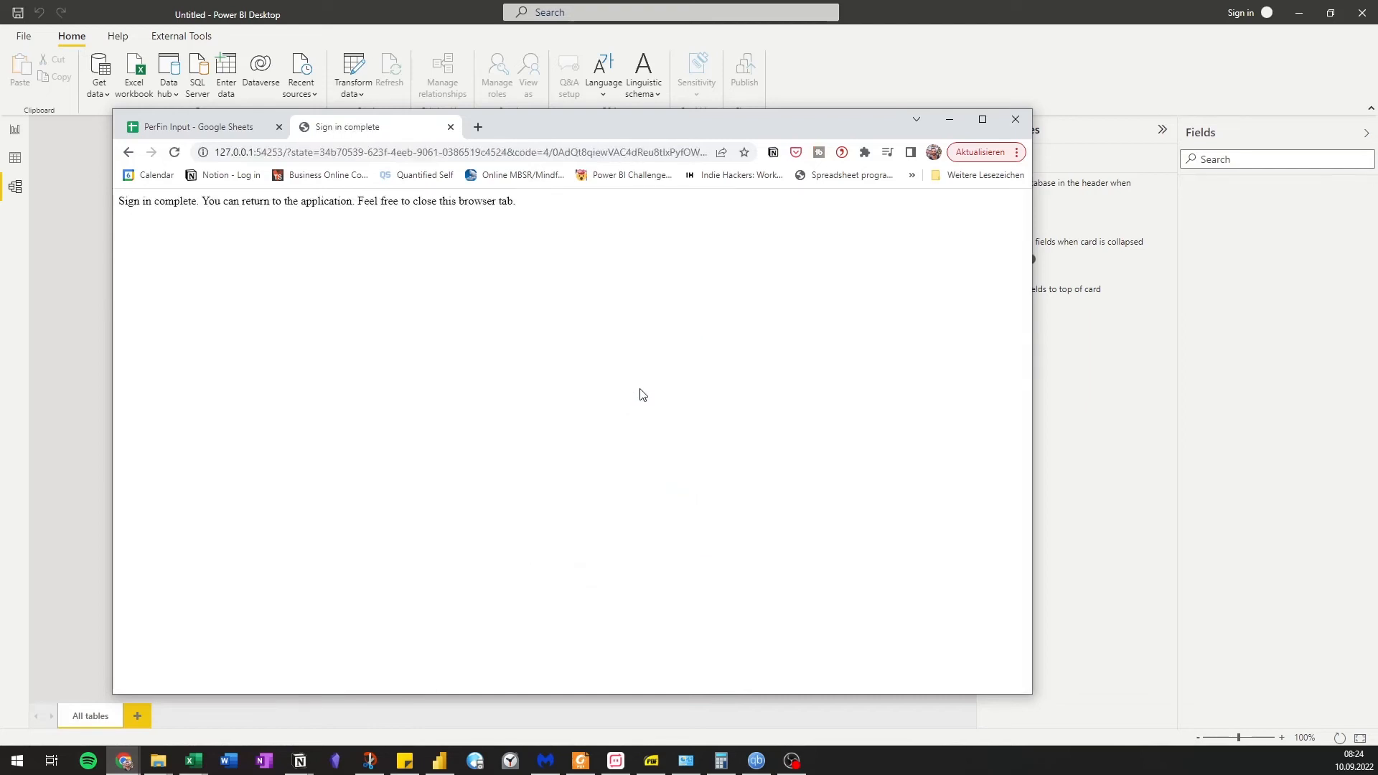
mouse_move(875, 81)
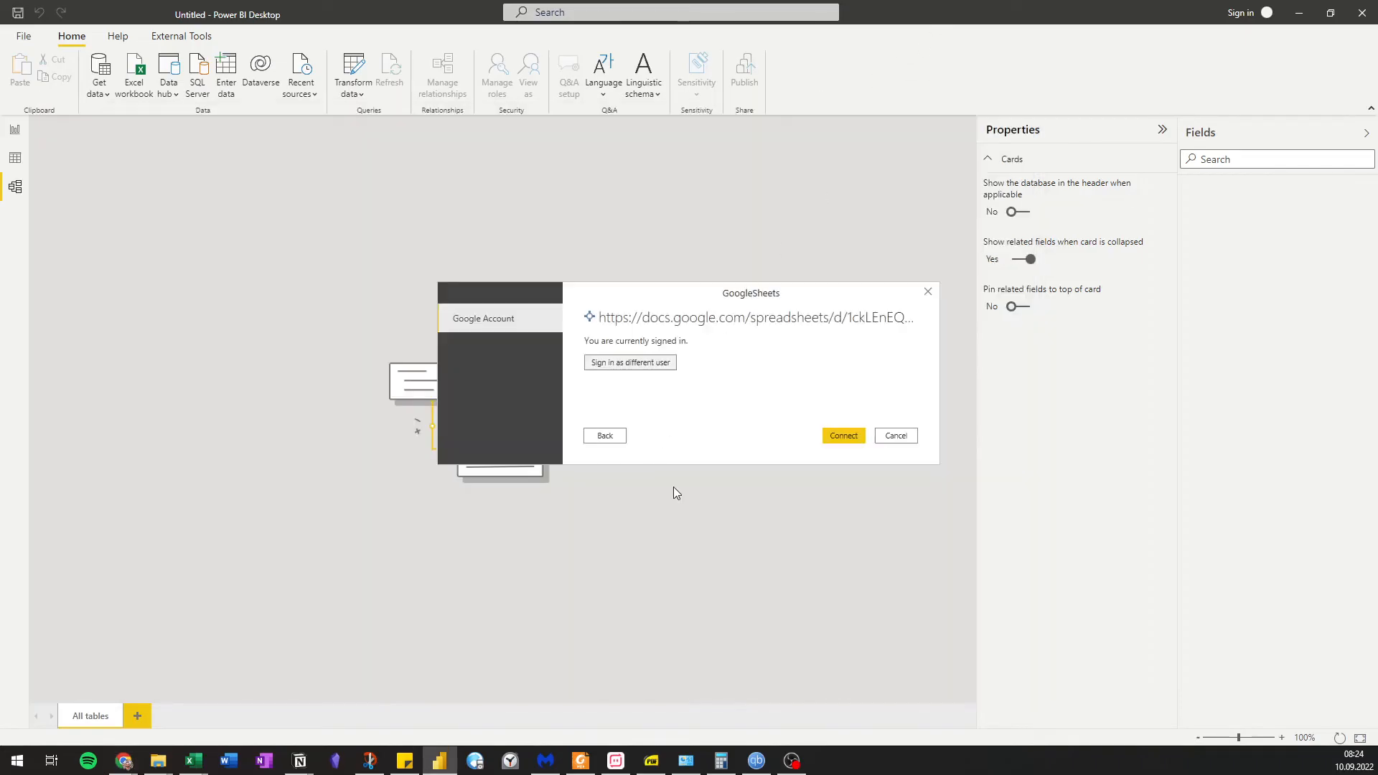
Connect as the signed-in user so the Navigator lists Input and Kategorien
click(843, 436)
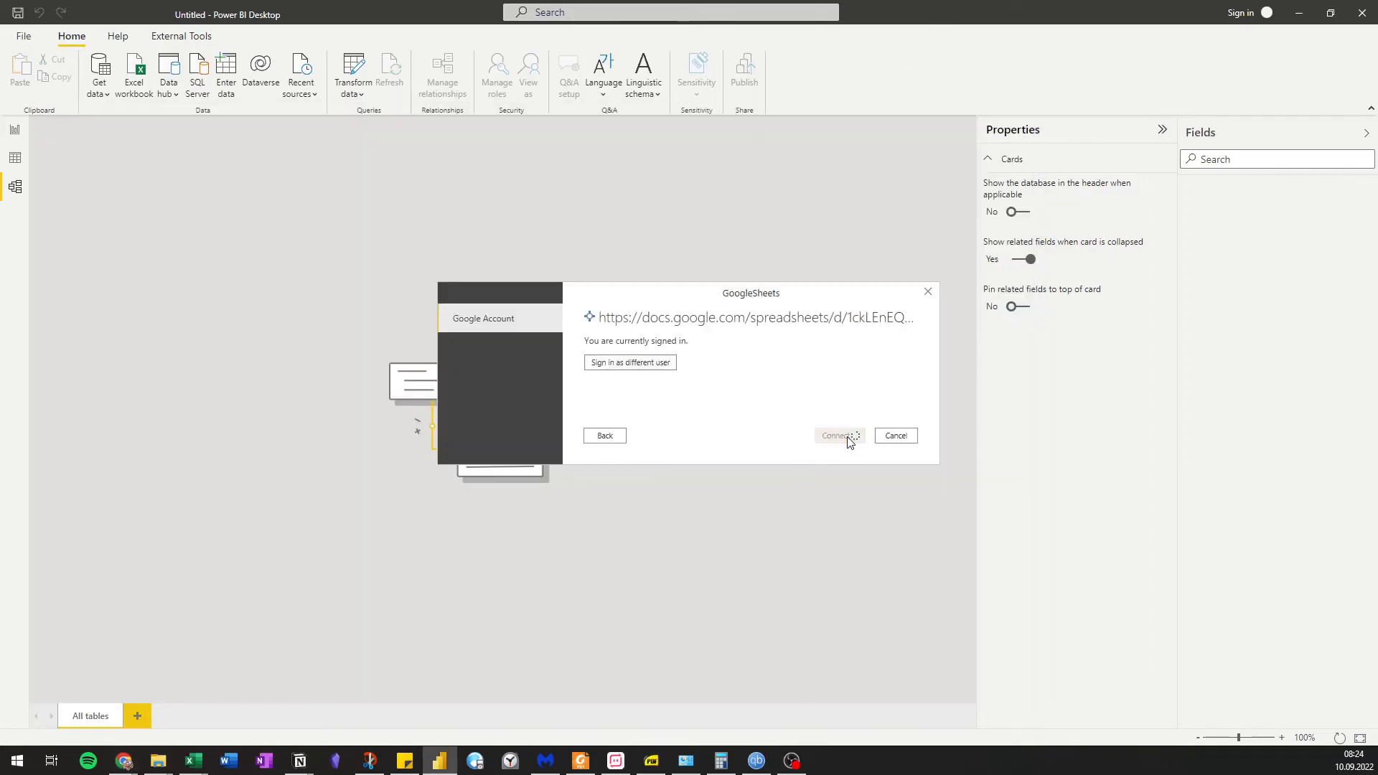
click(836, 436)
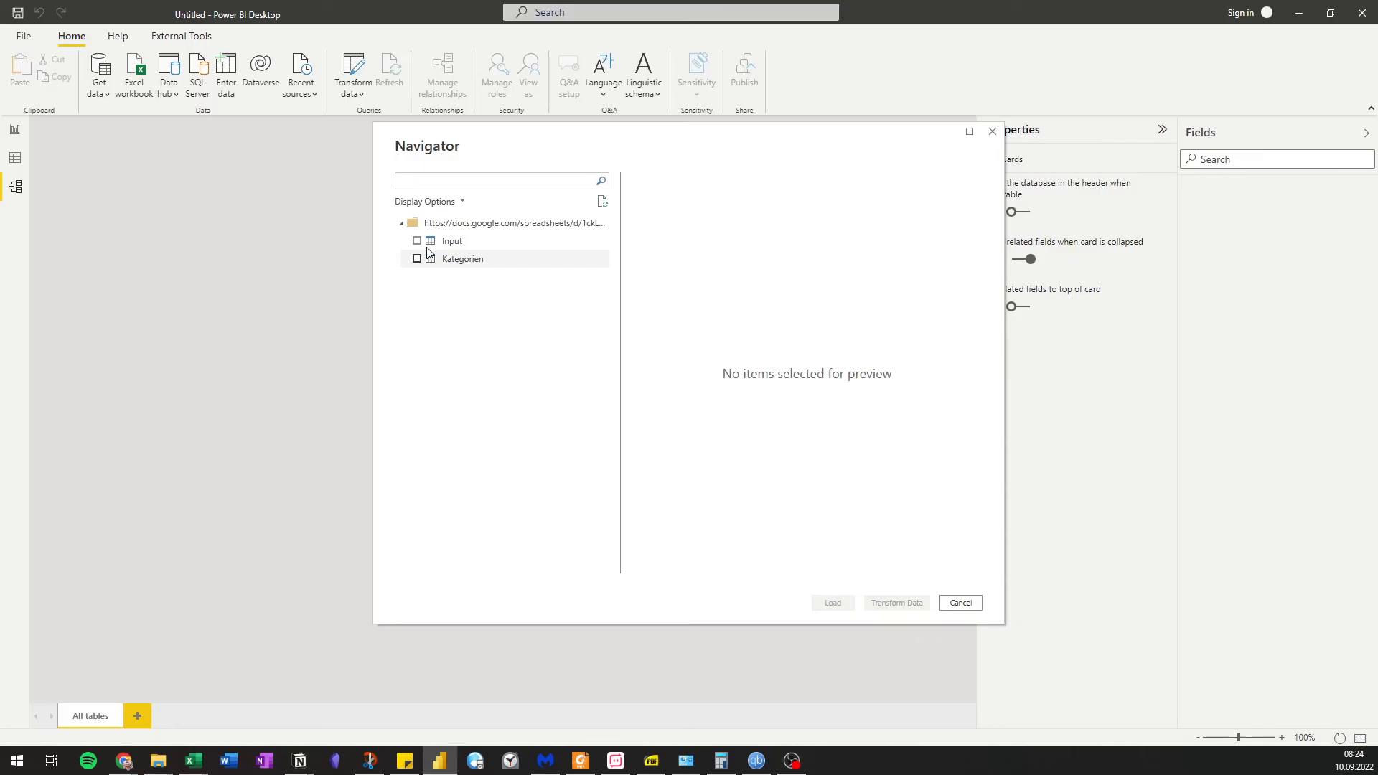
mouse_move(451, 244)
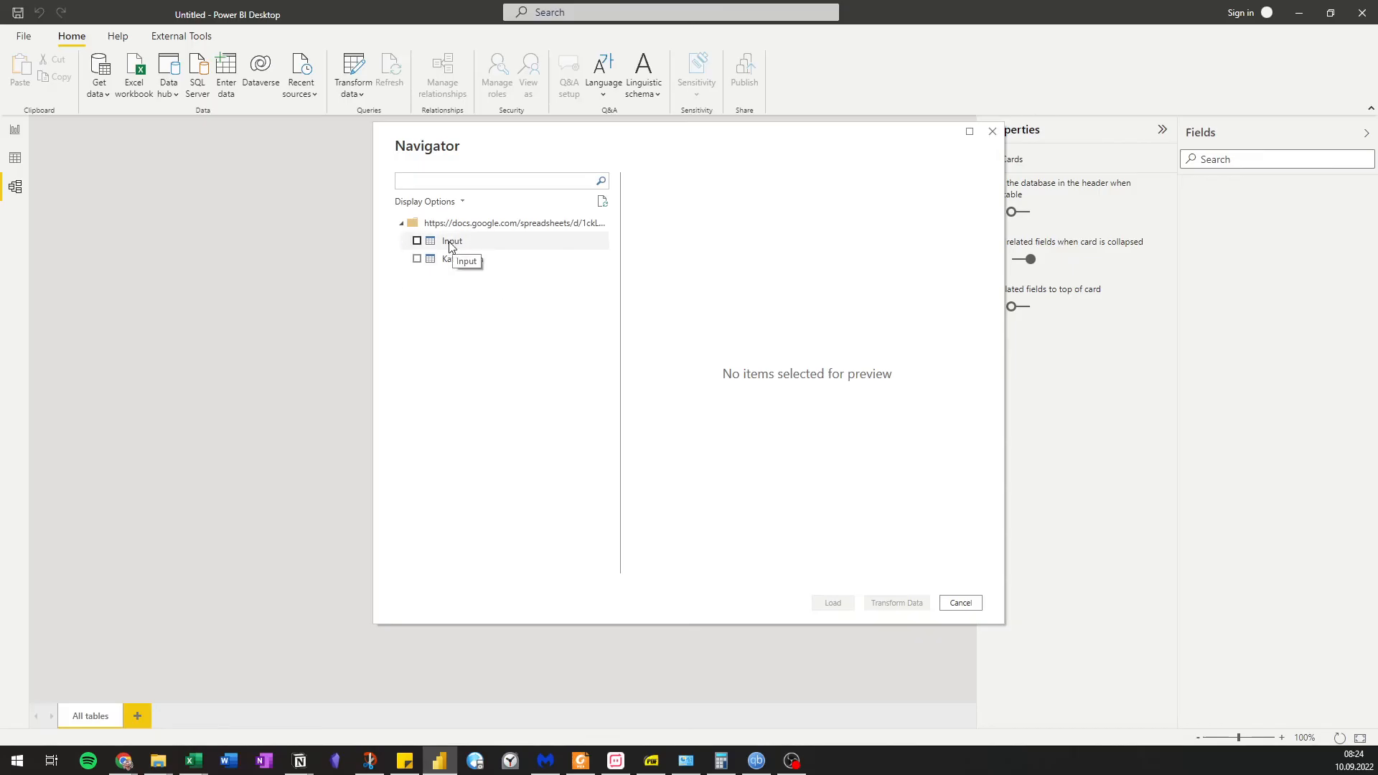
Select the Input sheet and load it as a table into the model
click(417, 240)
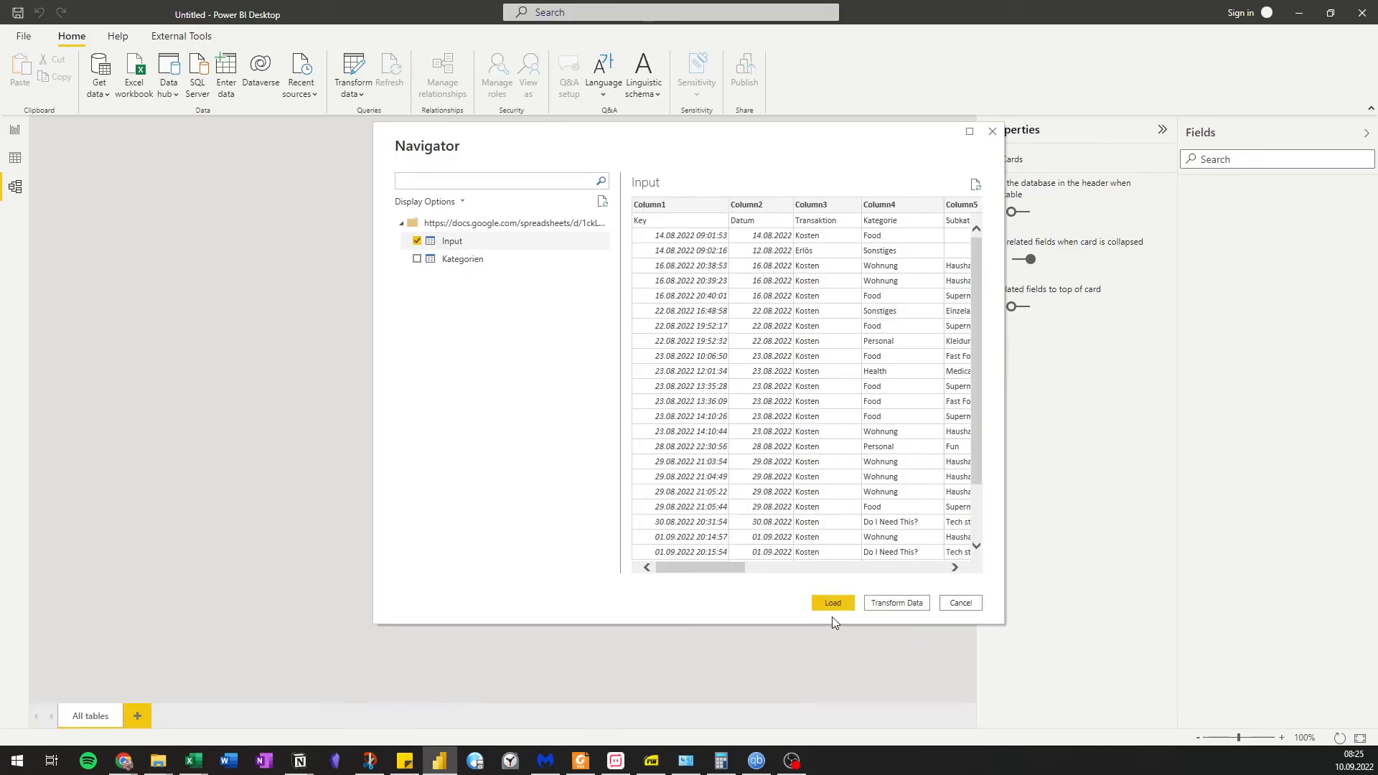
click(832, 603)
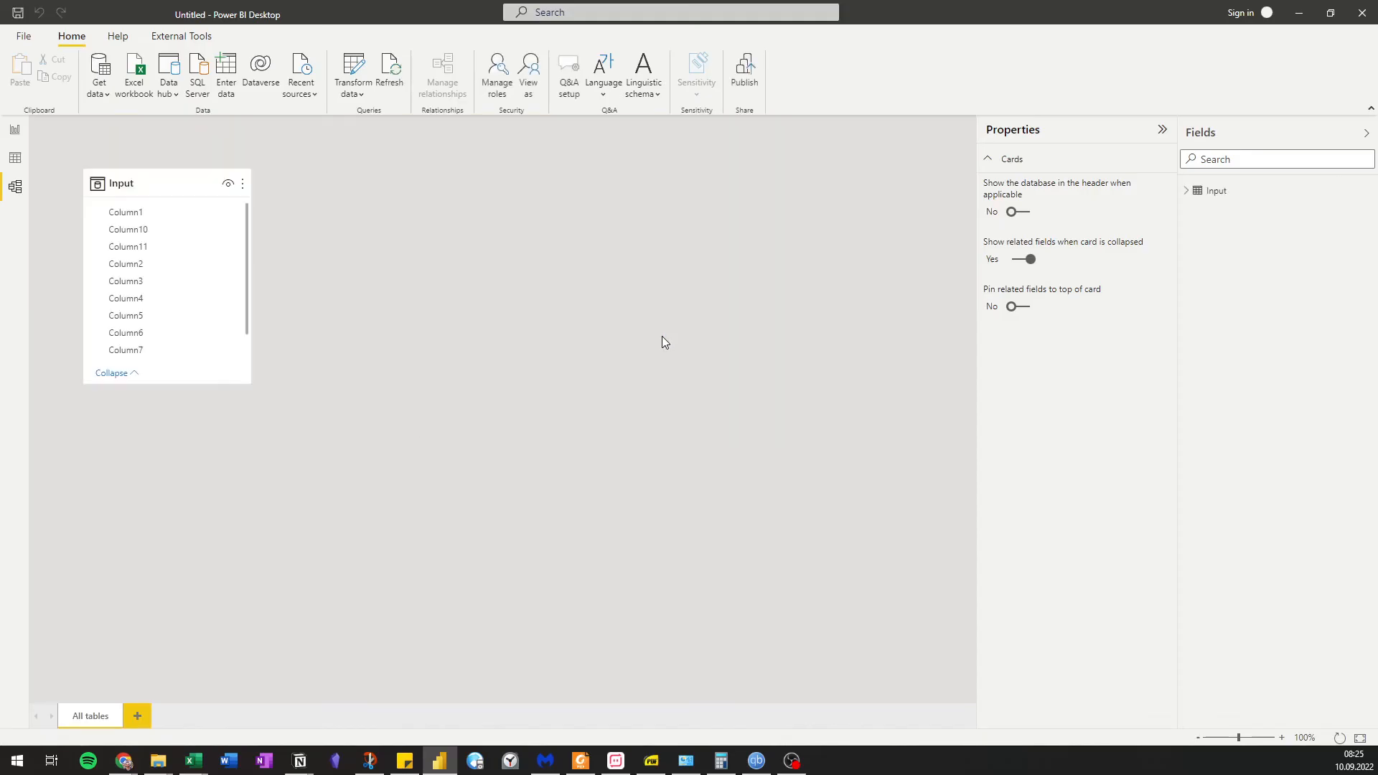
mouse_move(589, 488)
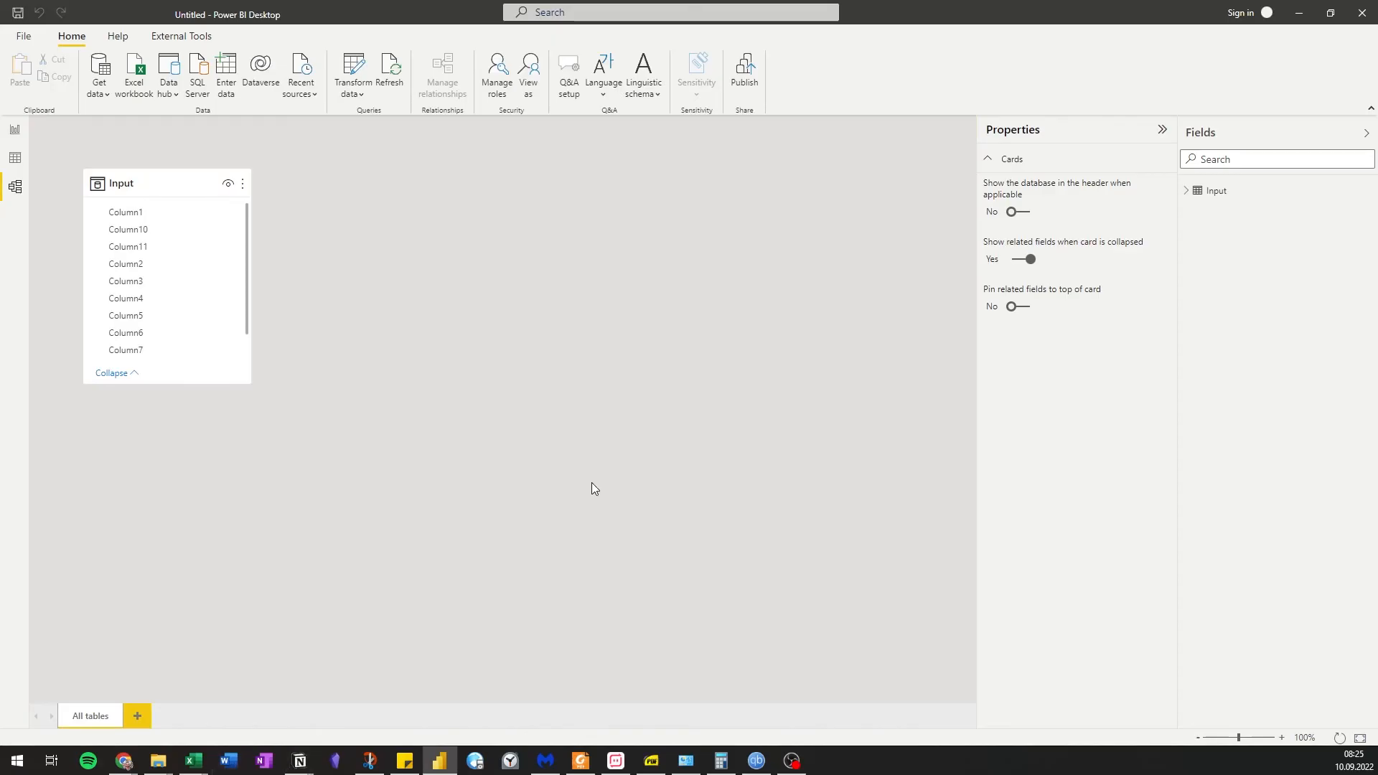
mouse_move(580, 498)
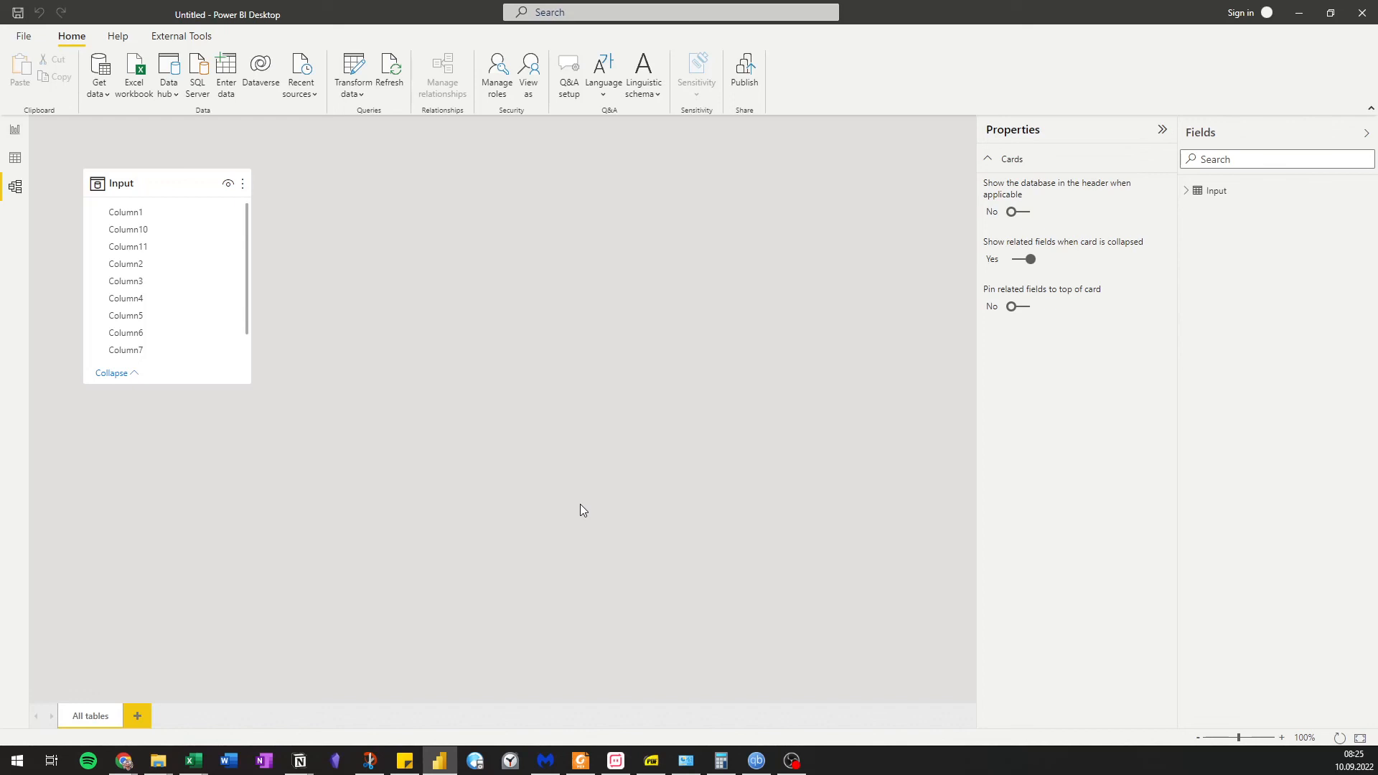
mouse_move(594, 501)
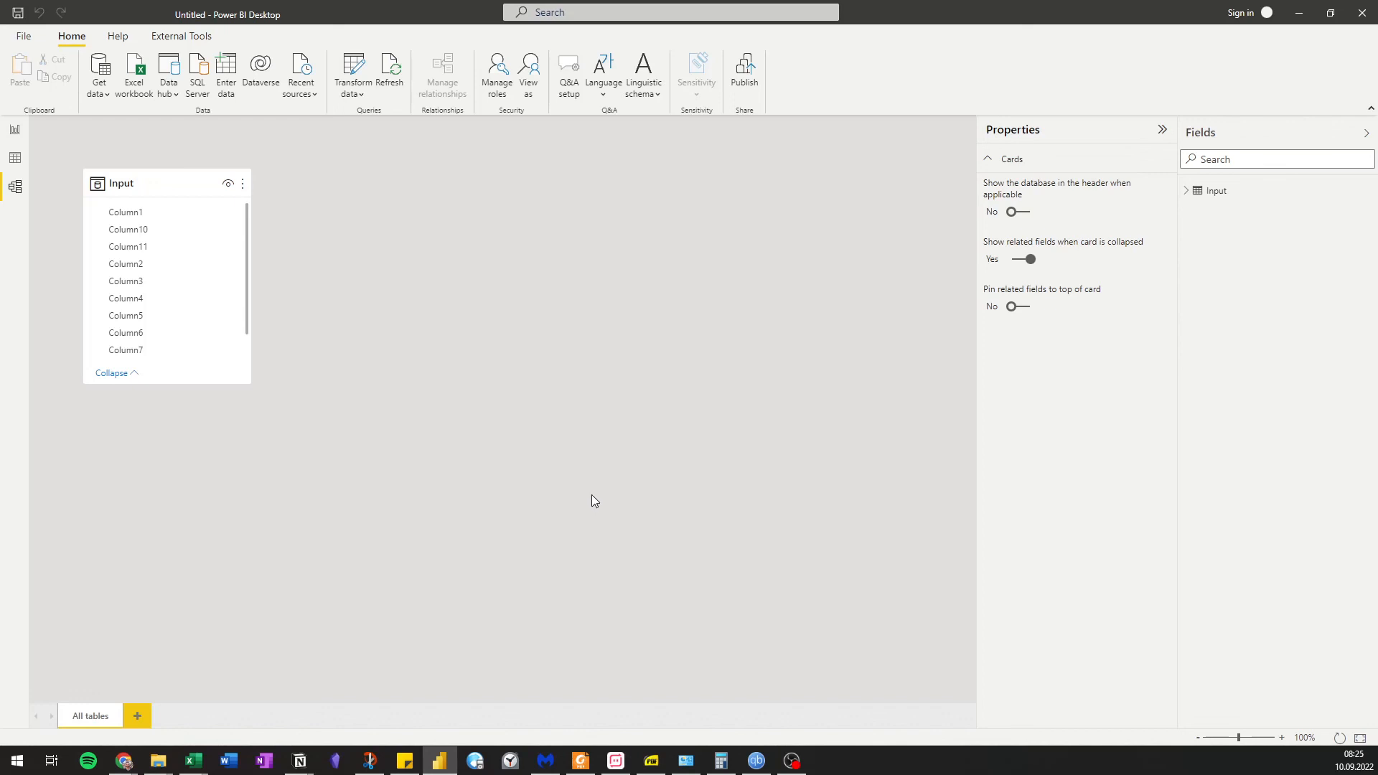